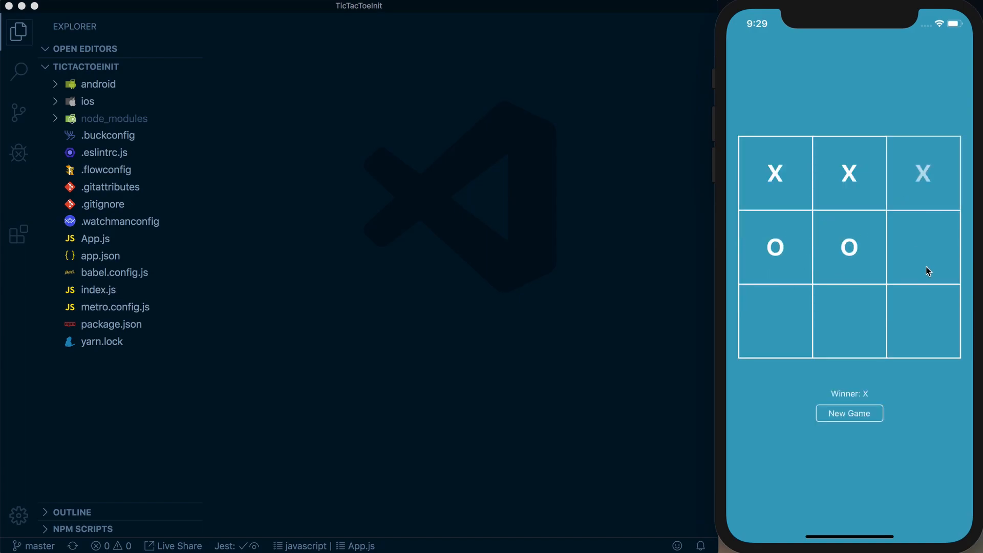
# - Open App.js from the TicTacToeInit project in the editor
pyautogui.click(848, 412)
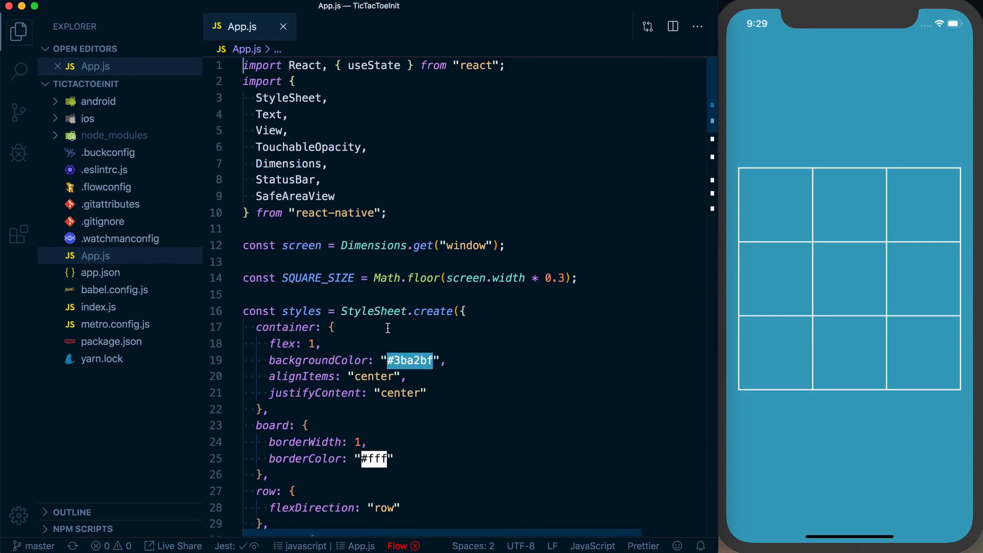
# - Read App.js from its imports down to the App export, then close it
pyautogui.scroll(-3)
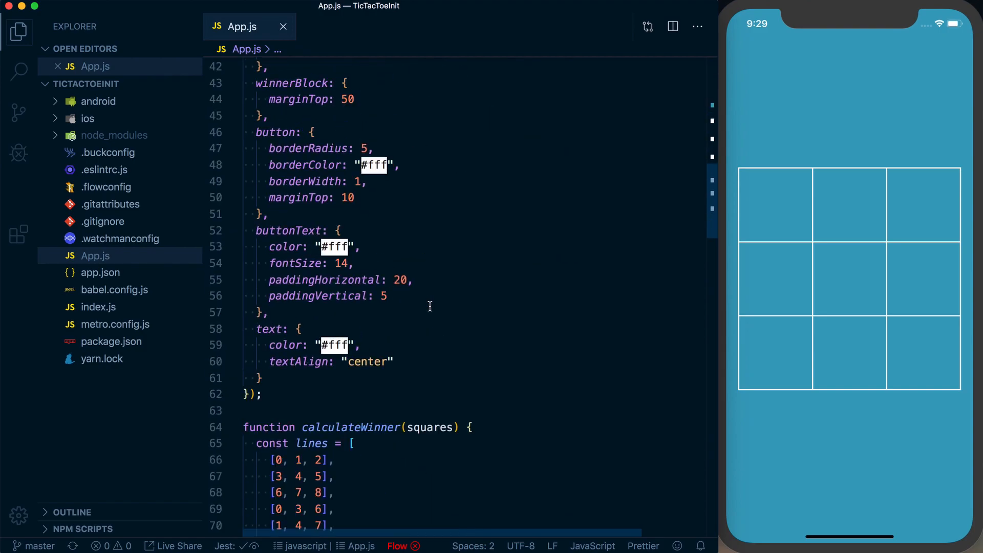
pyautogui.scroll(-3)
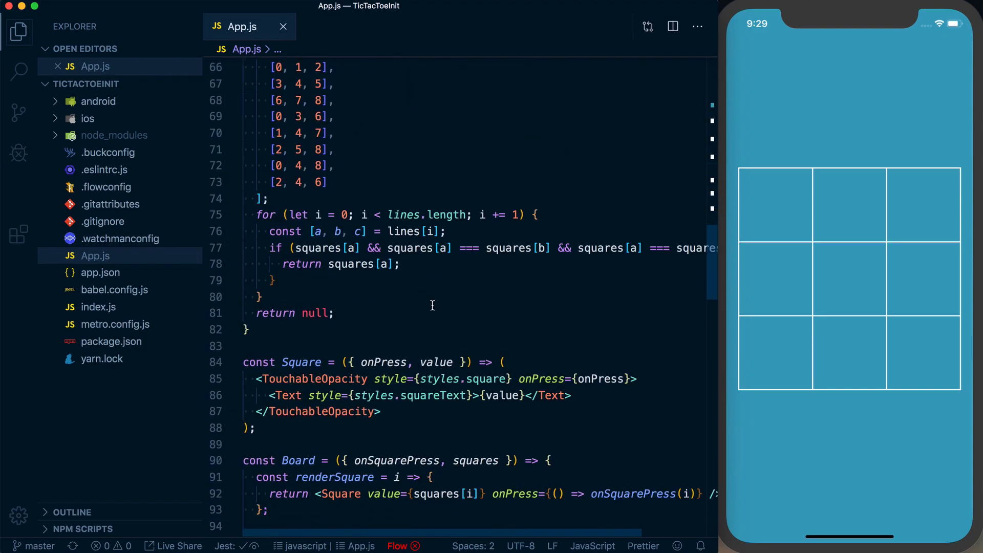
pyautogui.scroll(-3)
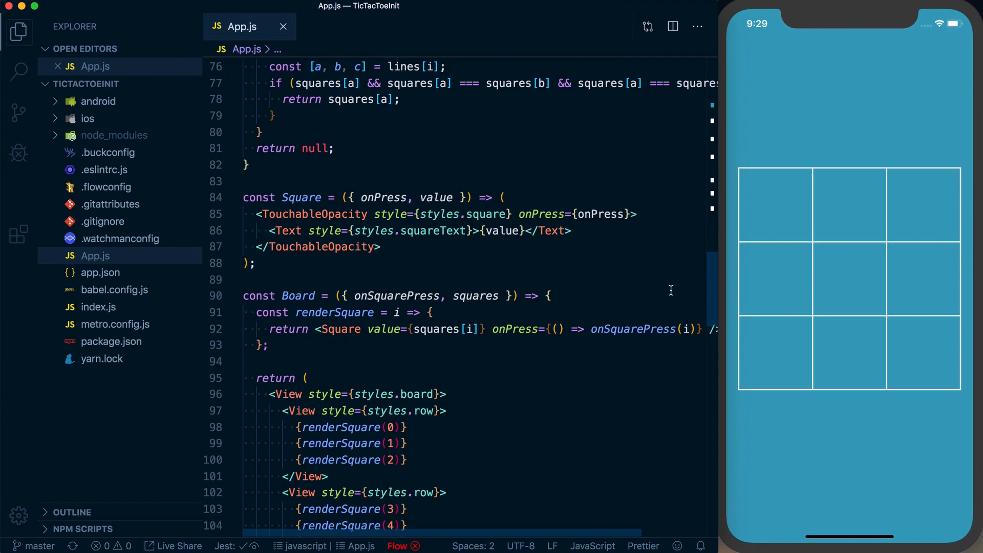
pyautogui.scroll(-3)
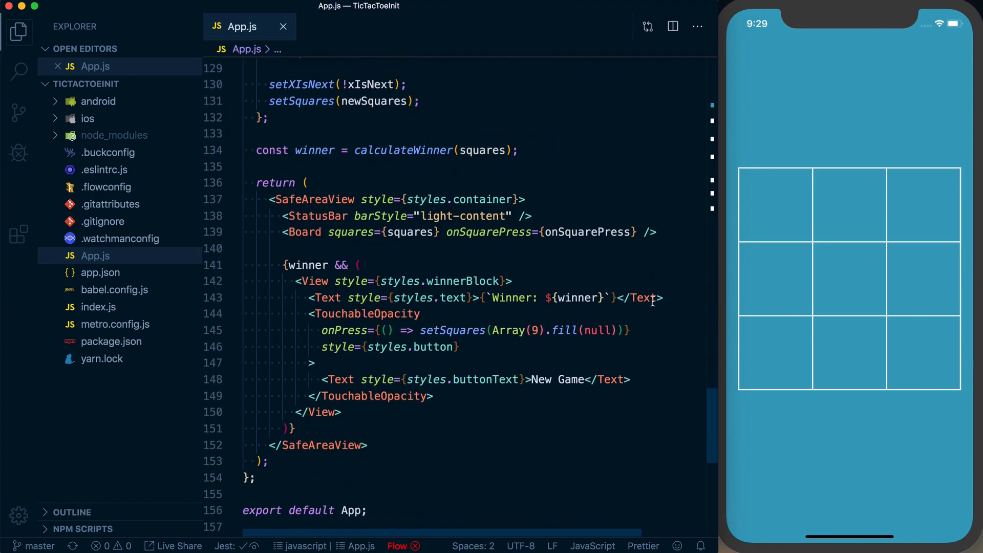
pyautogui.scroll(-3)
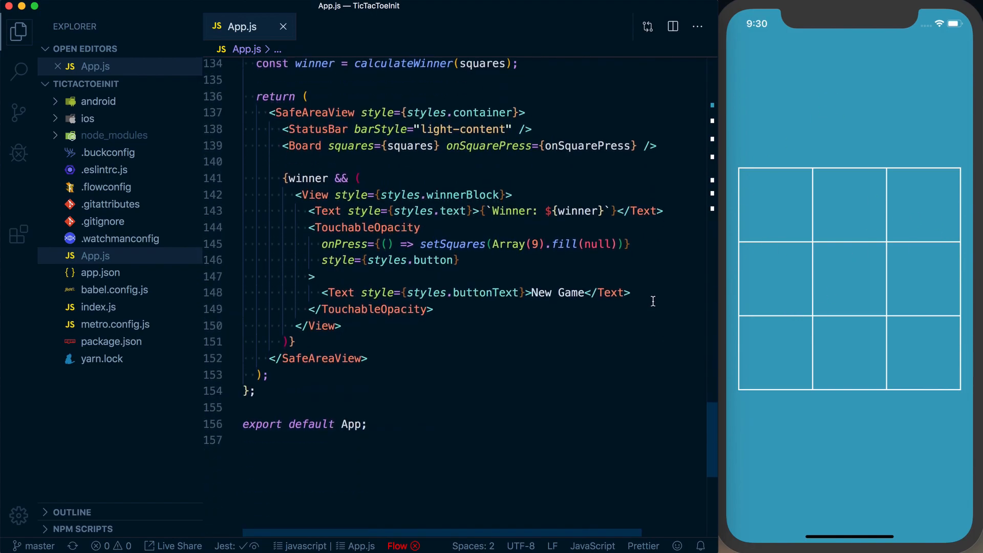
pyautogui.moveTo(487, 321)
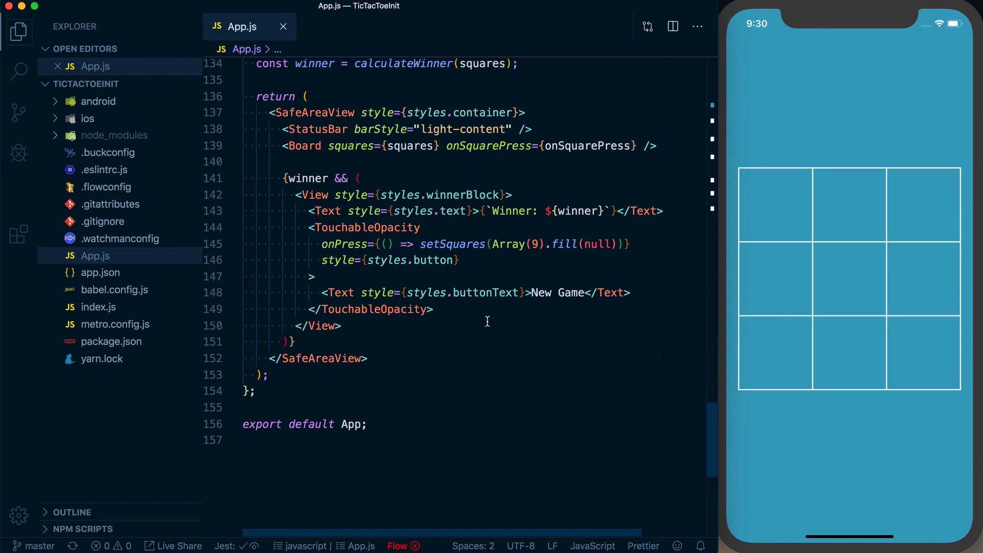
pyautogui.click(283, 27)
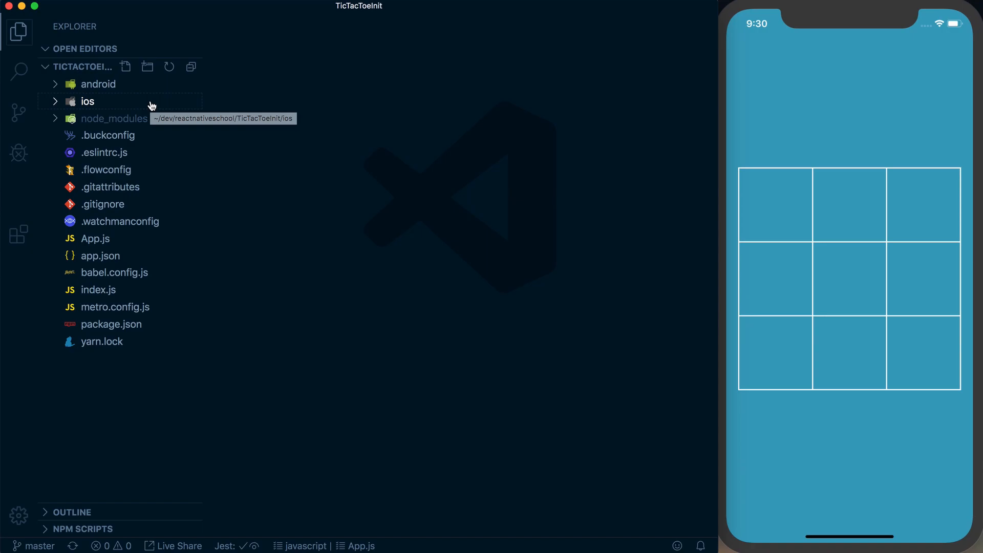
pyautogui.moveTo(325, 235)
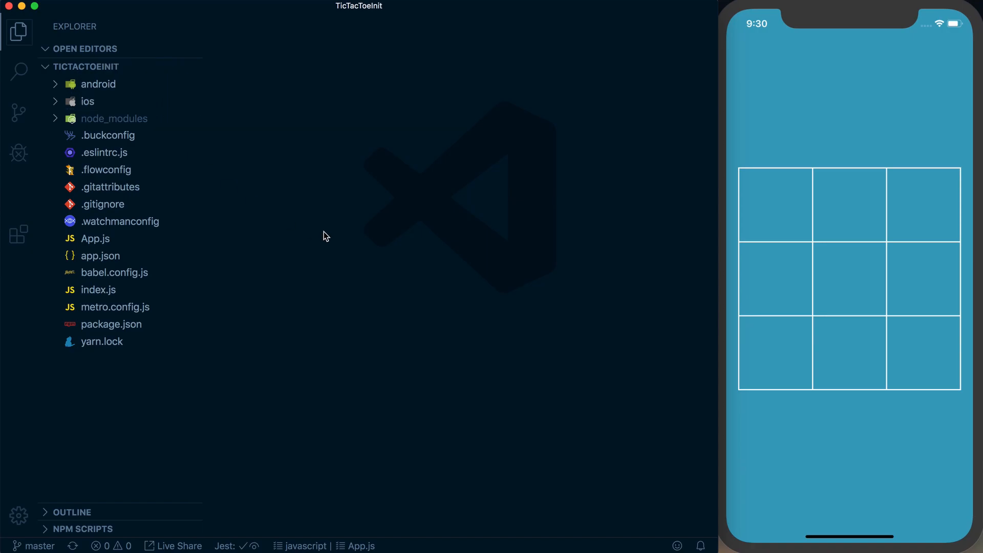
pyautogui.moveTo(714, 156)
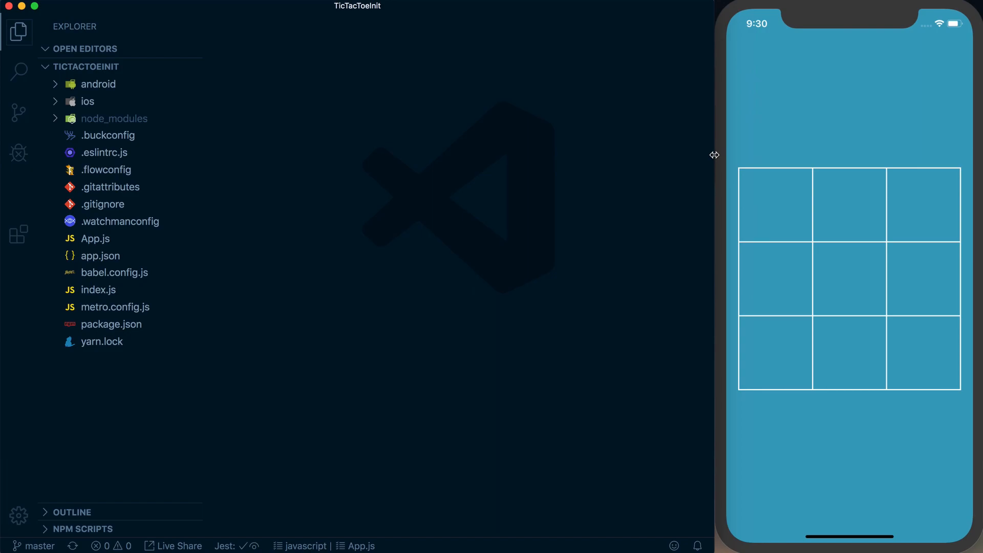
pyautogui.moveTo(620, 193)
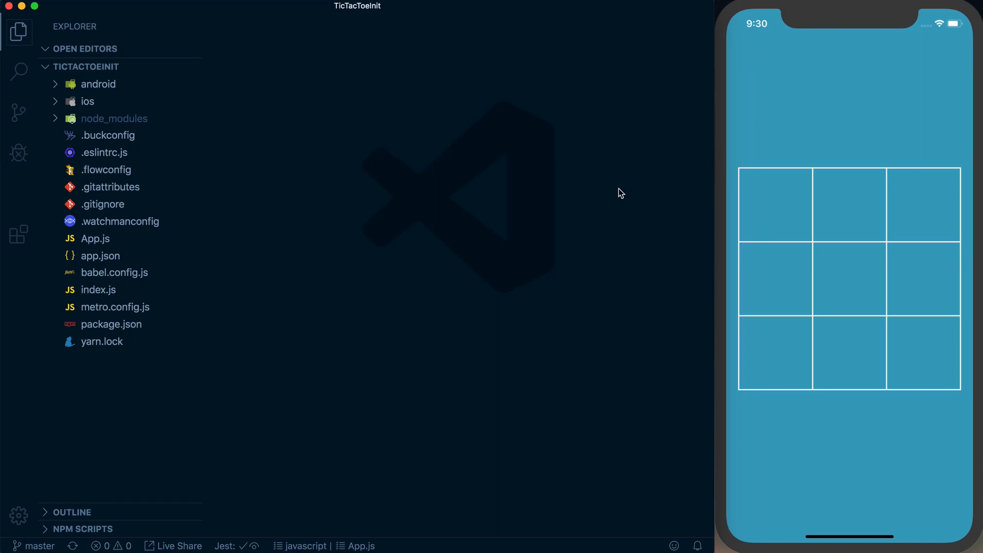
pyautogui.moveTo(469, 272)
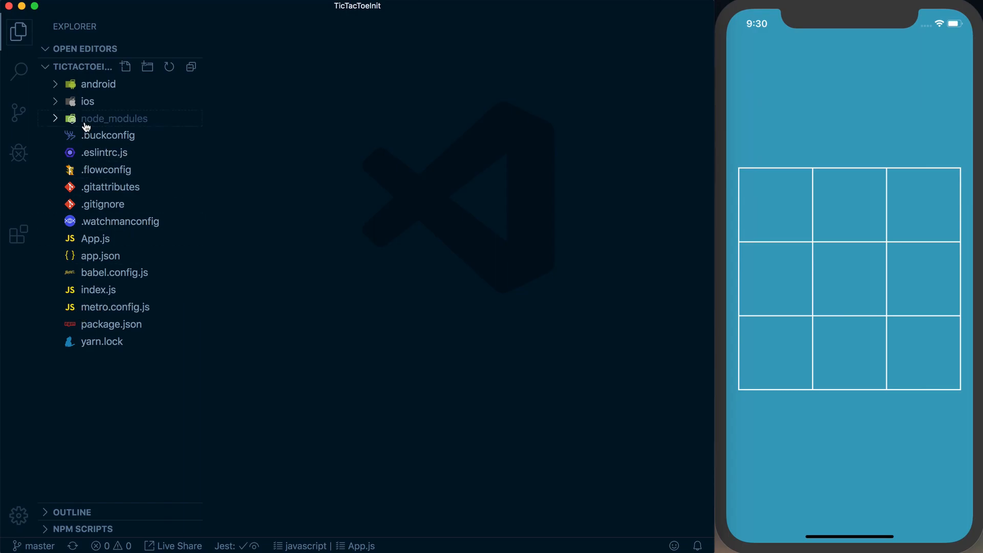
# - Open package.json to view the project's scripts and dependencies
pyautogui.click(111, 324)
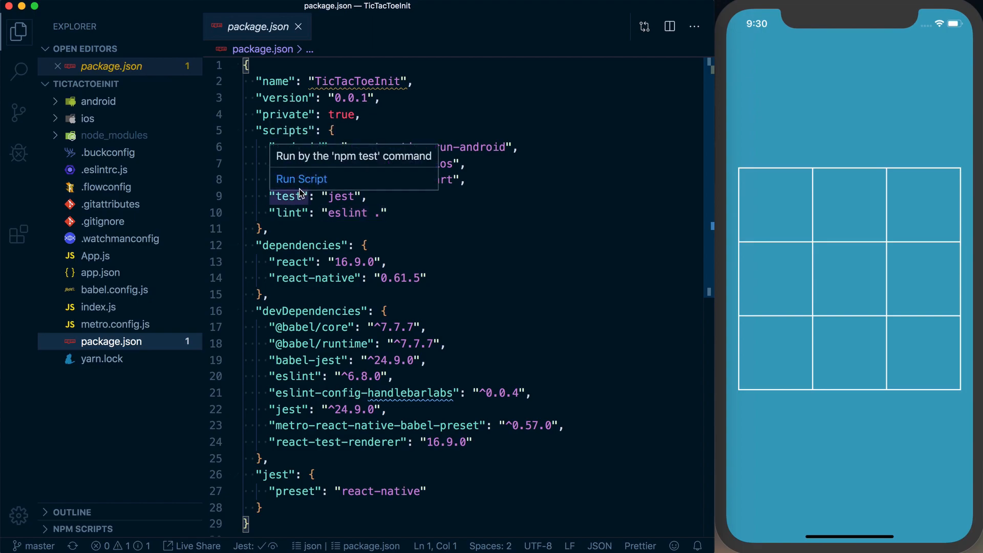
pyautogui.moveTo(291, 262)
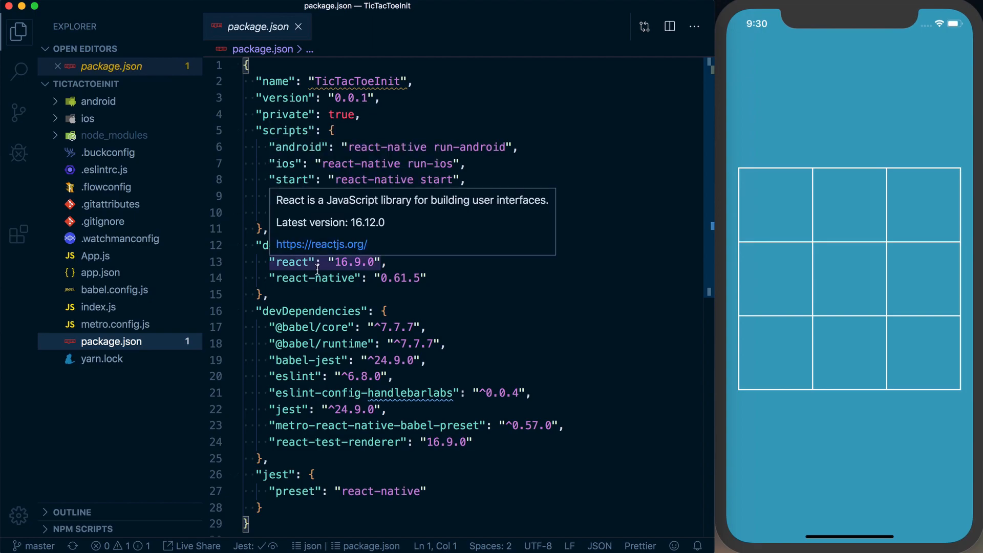